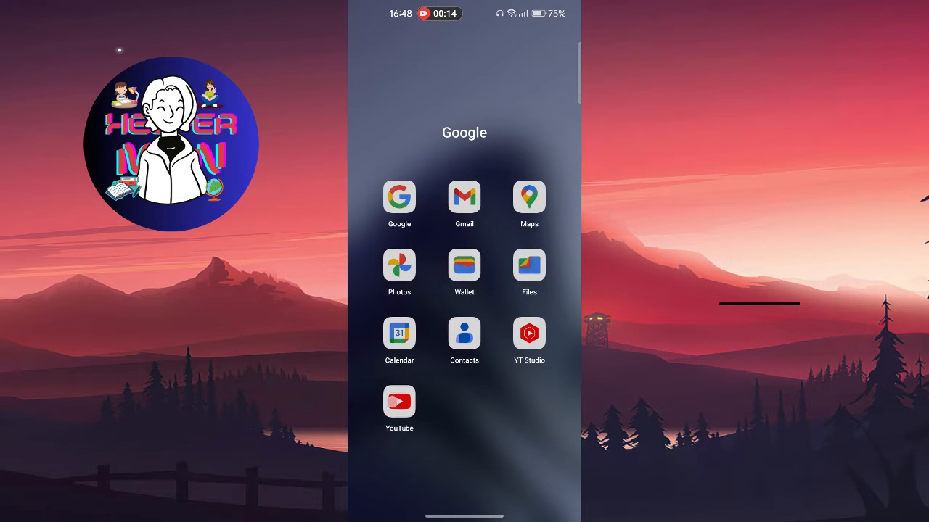
# Review YouTube's allowed and not-allowed permissions via its App info, then return Home
pyautogui.click(399, 400)
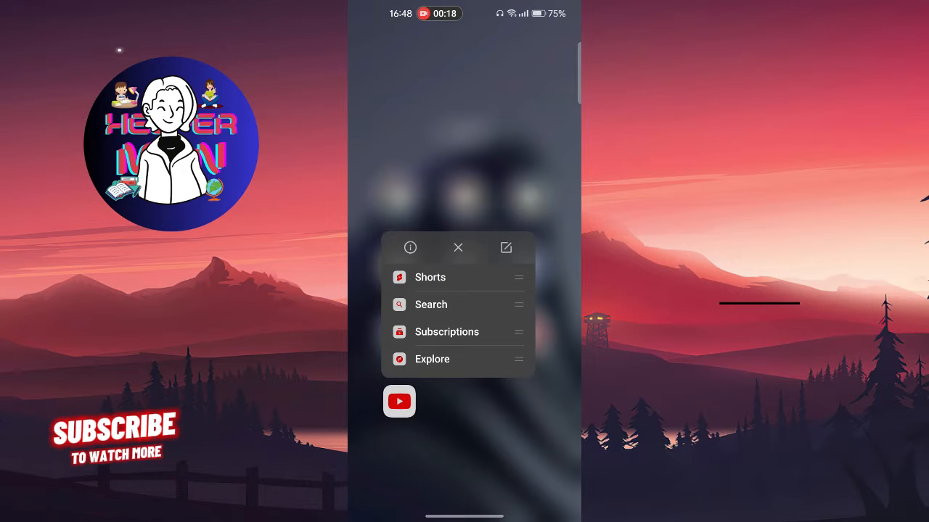
pyautogui.click(409, 247)
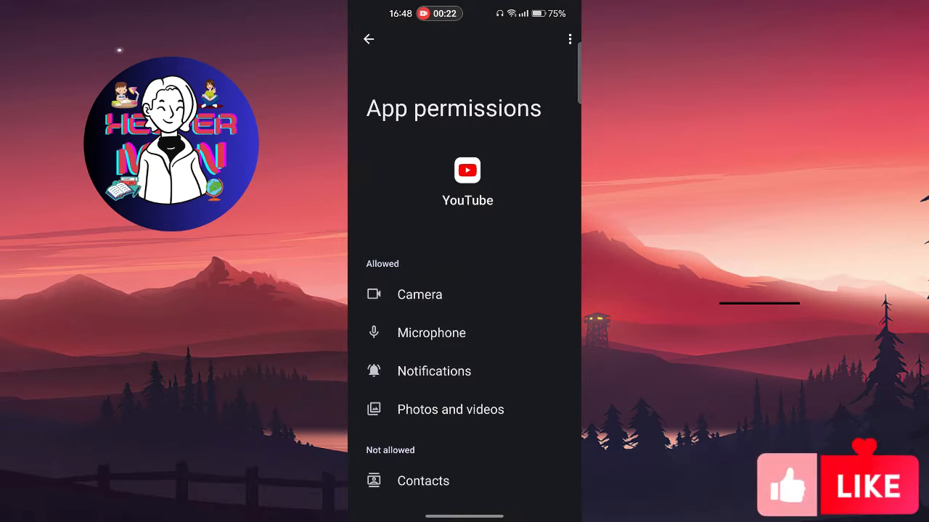
pyautogui.scroll(-3)
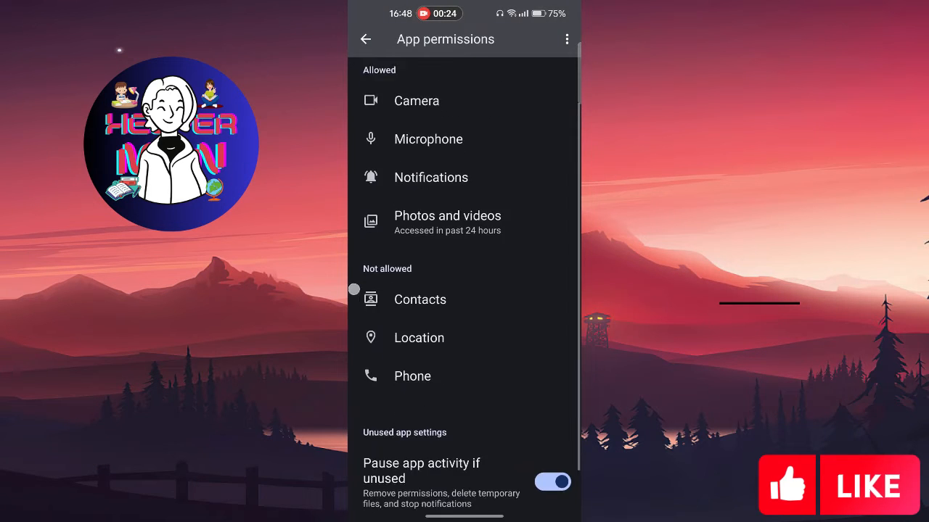
pyautogui.scroll(-3)
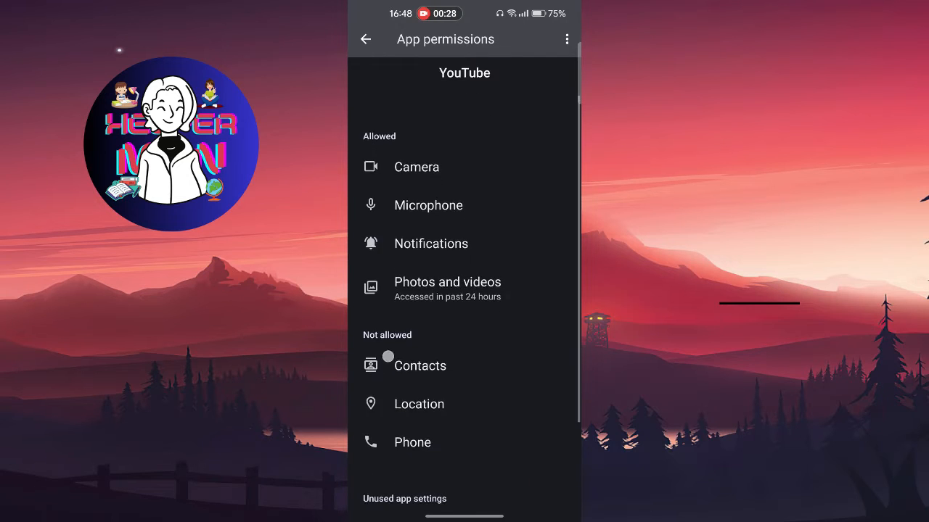
pyautogui.click(417, 167)
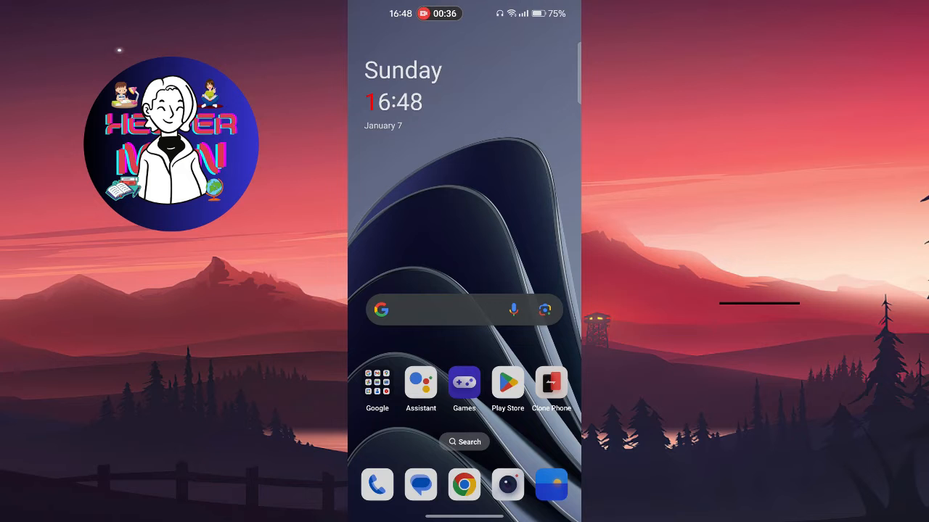
# Search Settings for 'ap' to reach App management, search 'you', and select YouTube
pyautogui.click(377, 380)
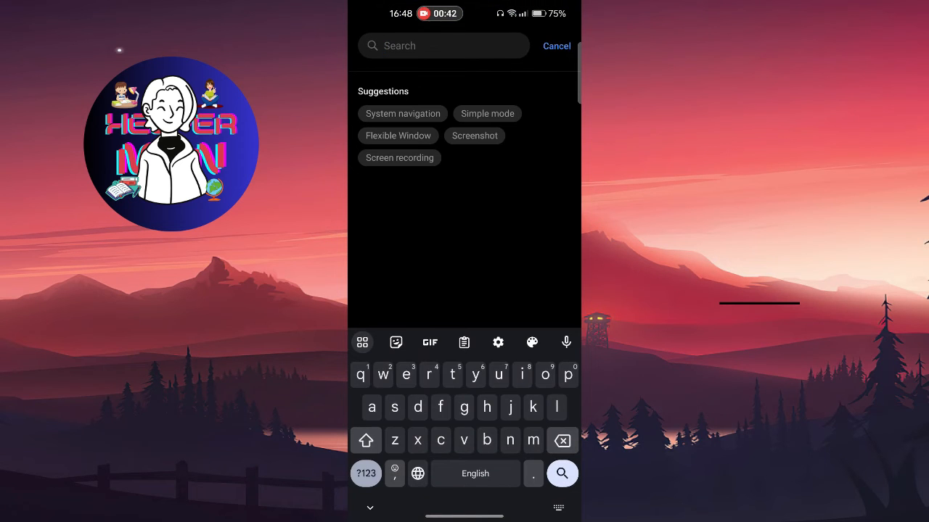
pyautogui.write('ap')
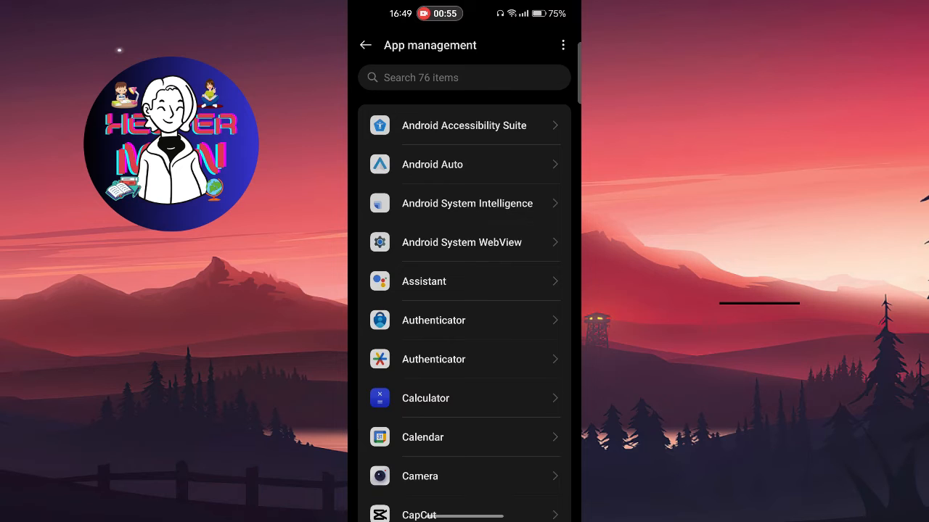
pyautogui.click(464, 78)
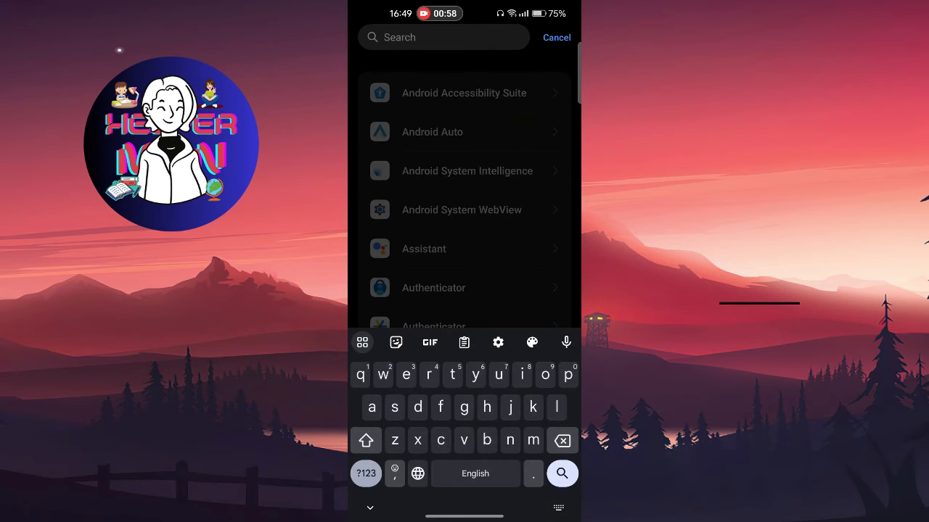
pyautogui.write('you')
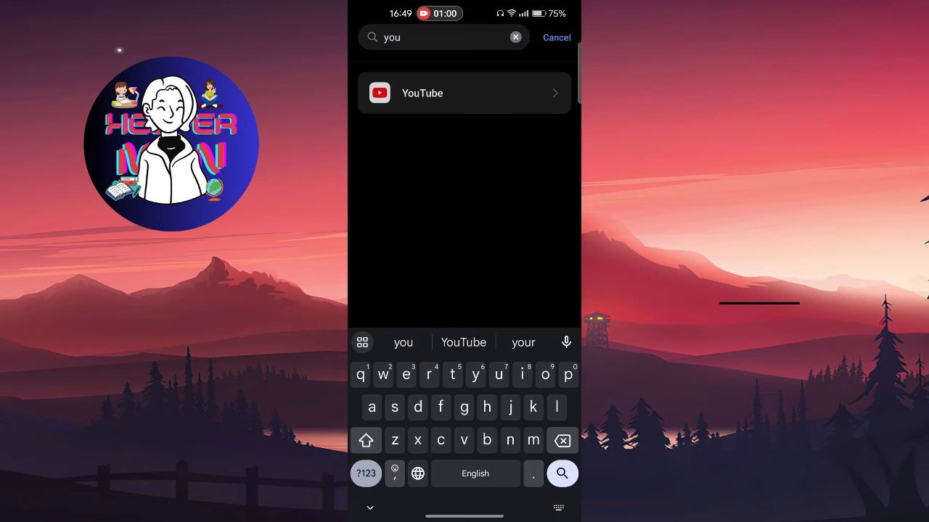
pyautogui.click(465, 93)
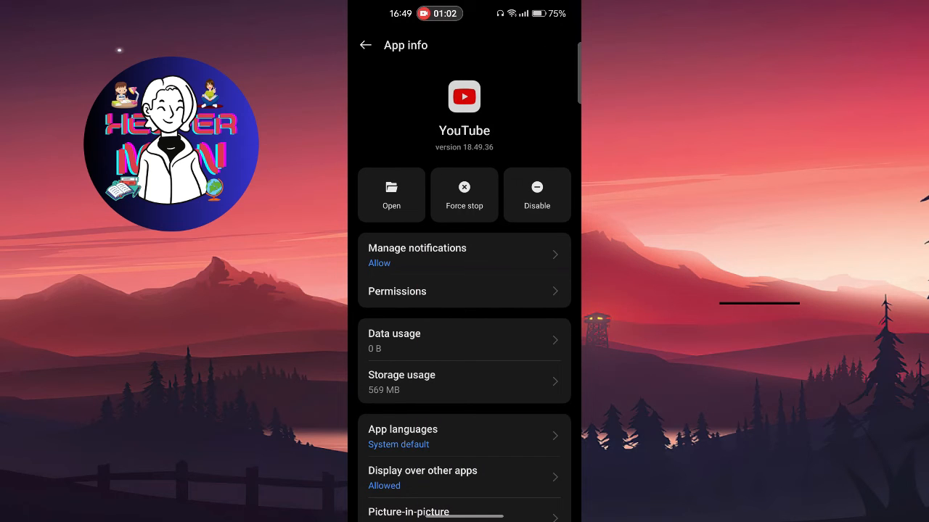
# Set YouTube's Camera permission to 'Allow only while using the app' and go back
pyautogui.click(464, 290)
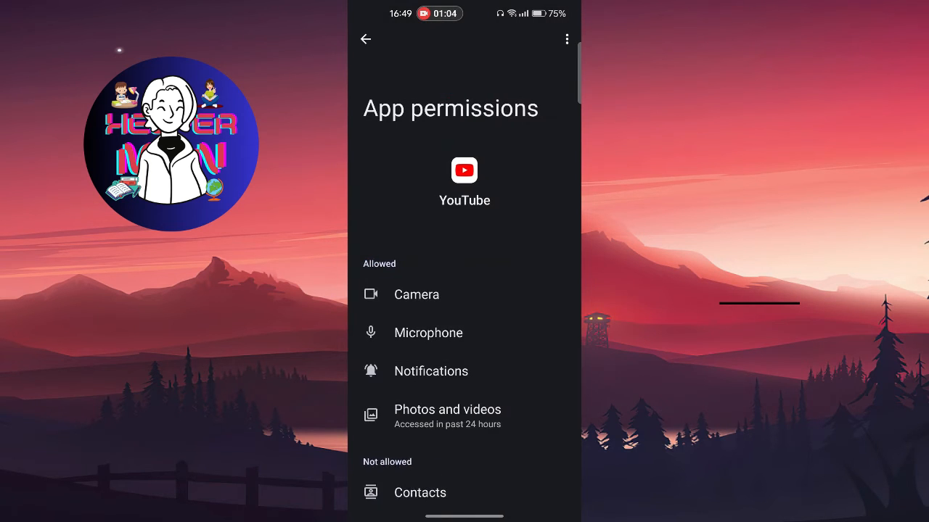
pyautogui.scroll(-3)
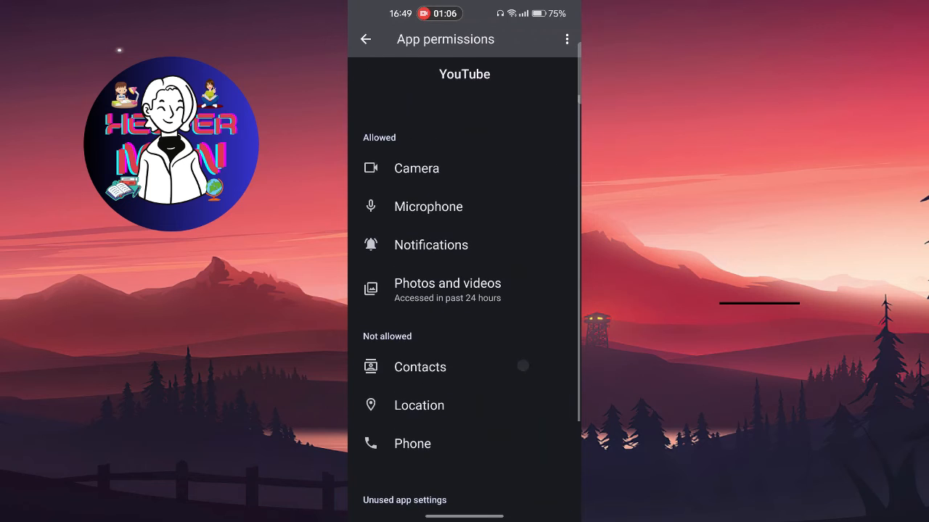
pyautogui.click(416, 169)
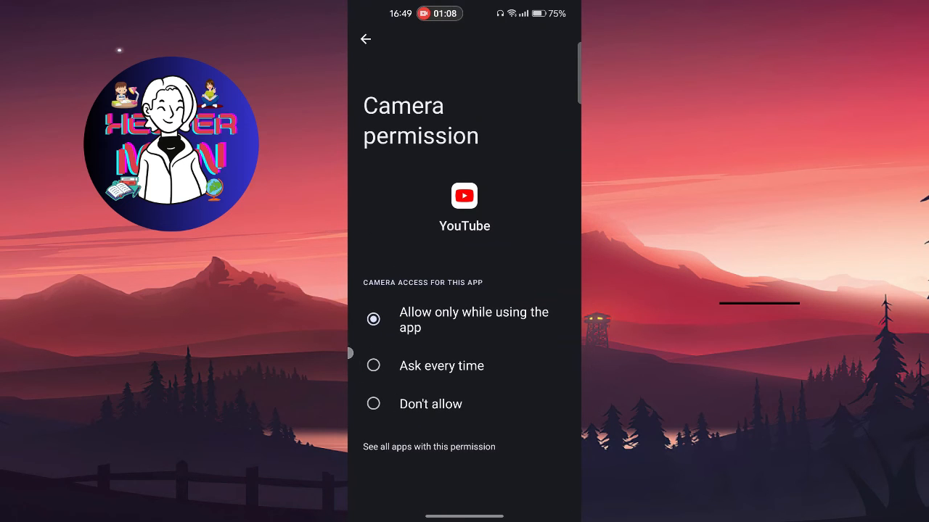
pyautogui.click(366, 37)
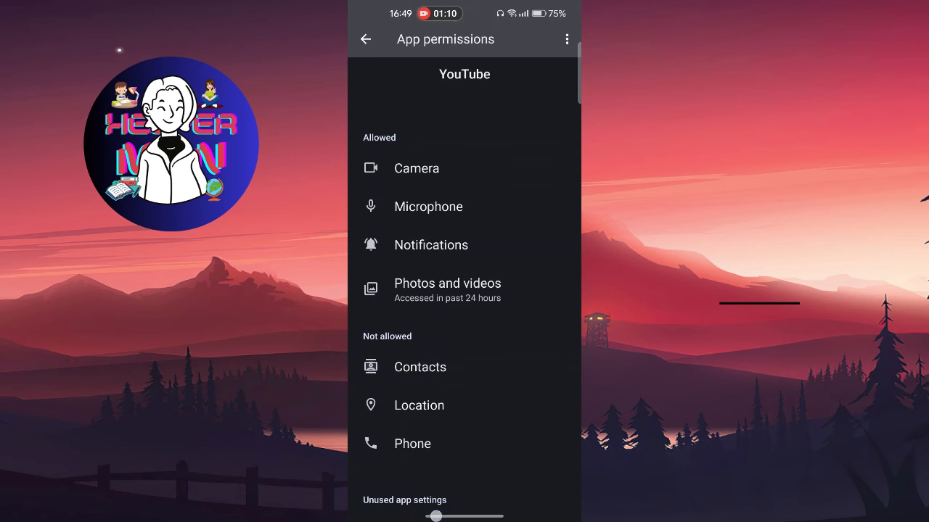